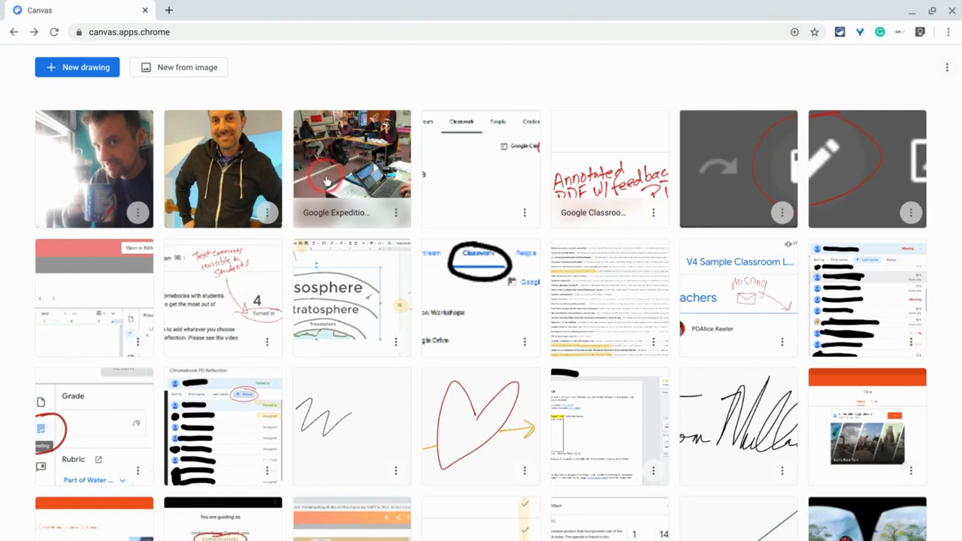
mouse_move(593, 214)
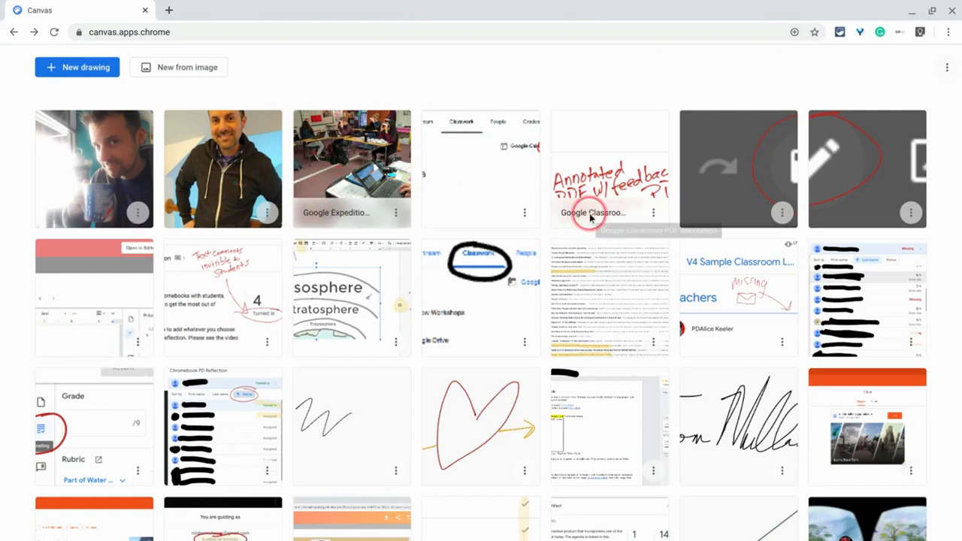
mouse_move(593, 212)
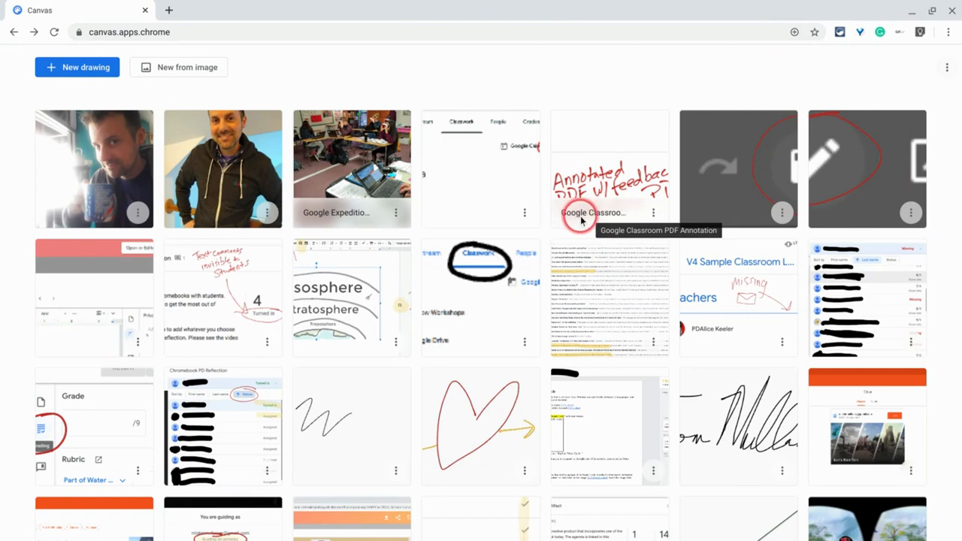
mouse_move(289, 233)
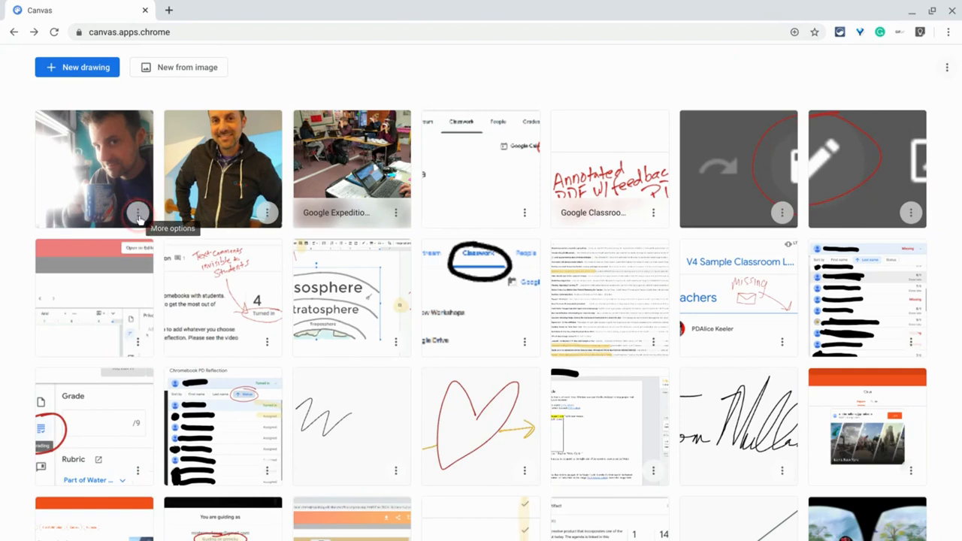
Rename the first gallery drawing to "Tom at the Tasty" and confirm it.
left_click(138, 214)
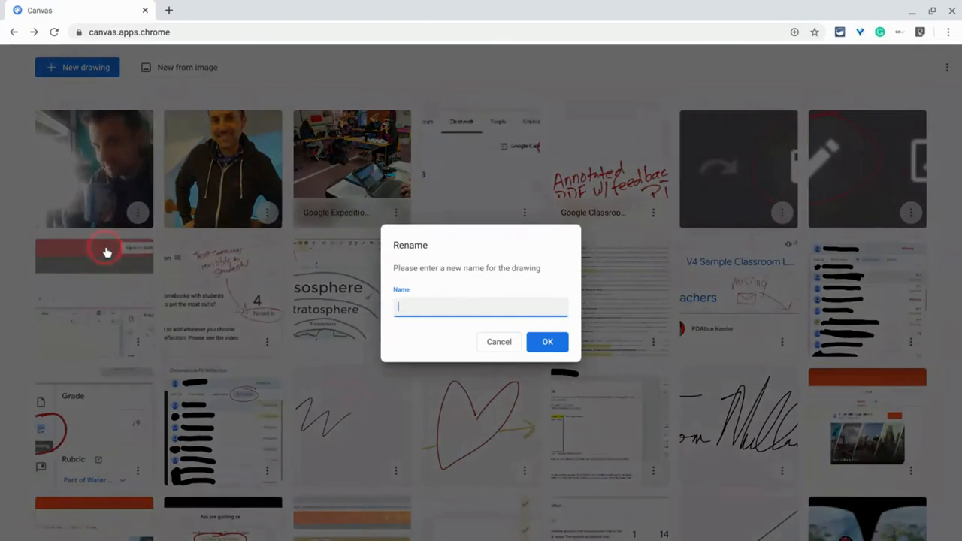
type("Tom at t")
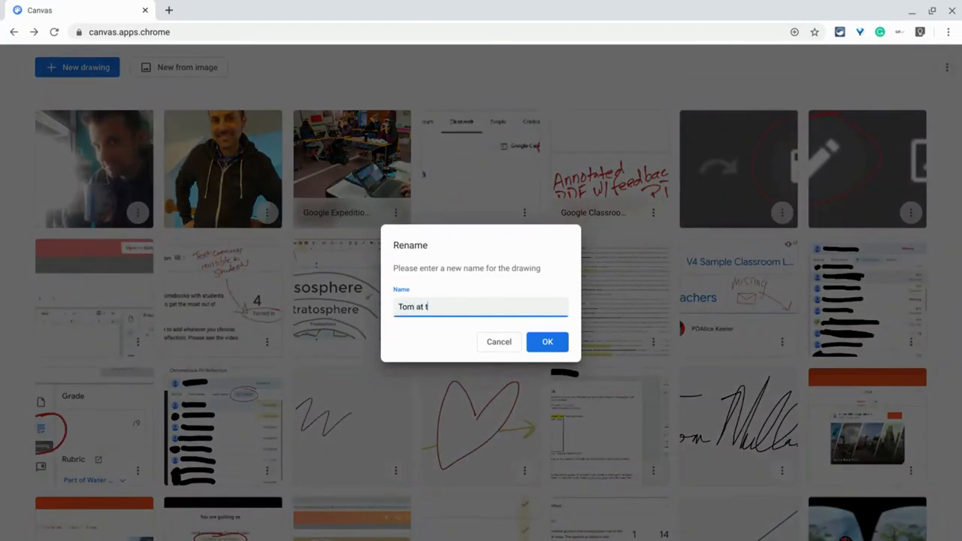
type("he Tasty")
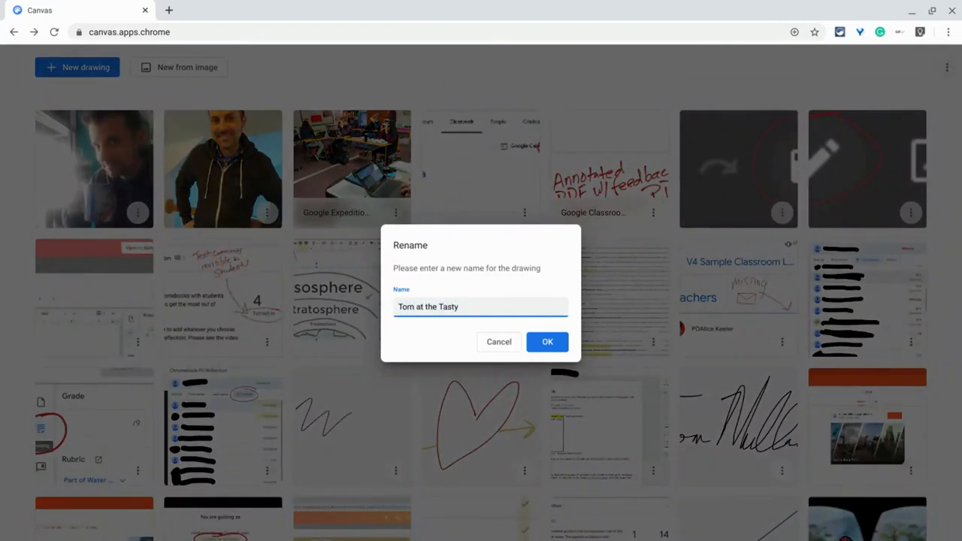
left_click(547, 342)
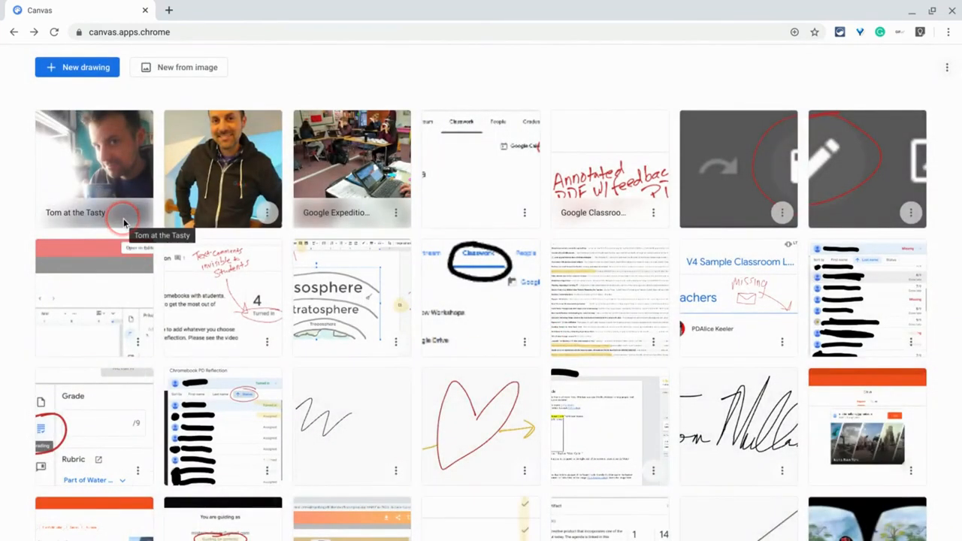
mouse_move(137, 218)
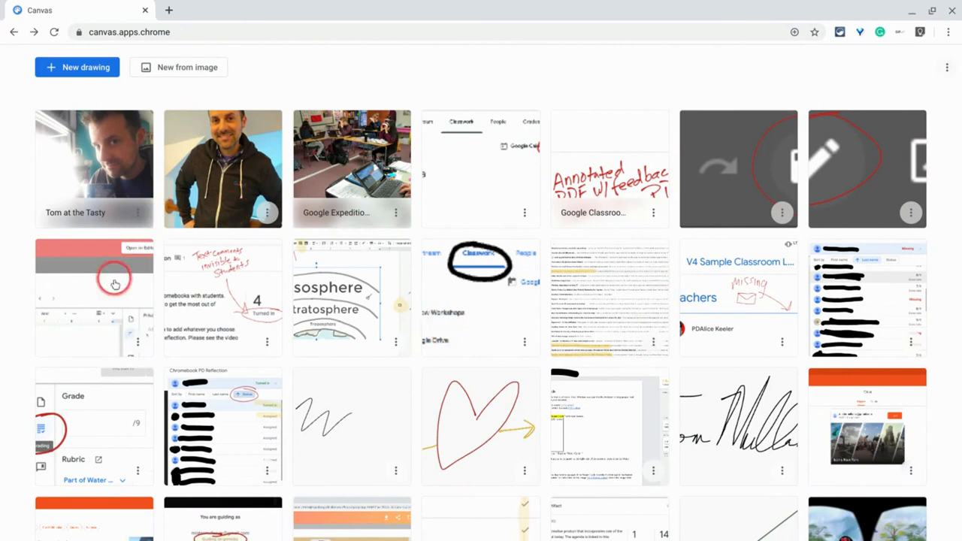
Show the More options menu for the "Tom at the Tasty" thumbnail.
left_click(139, 213)
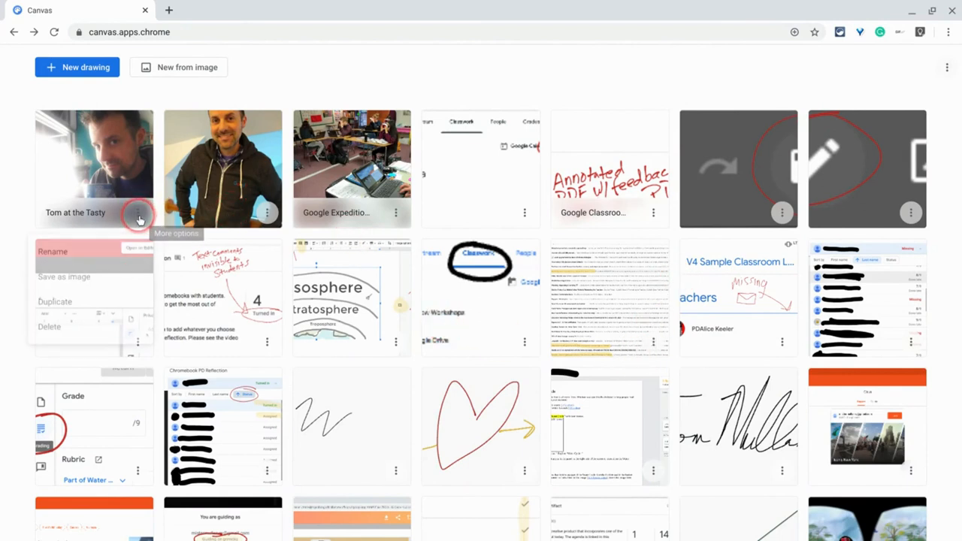